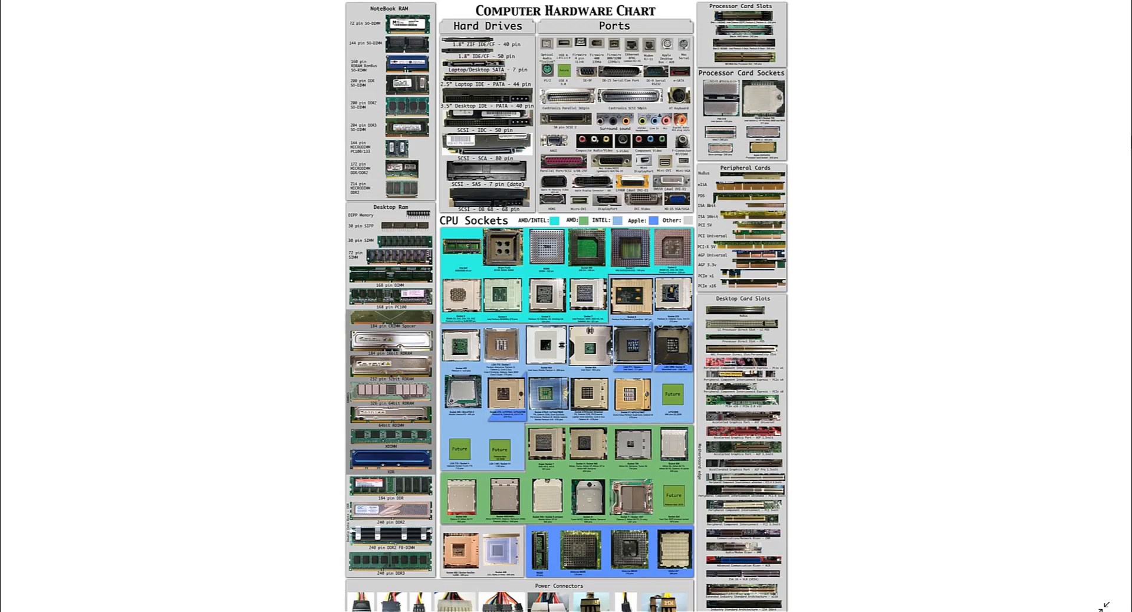
Advance the slideshow to the Productivity Tracker server's network port diagram.
click(1114, 107)
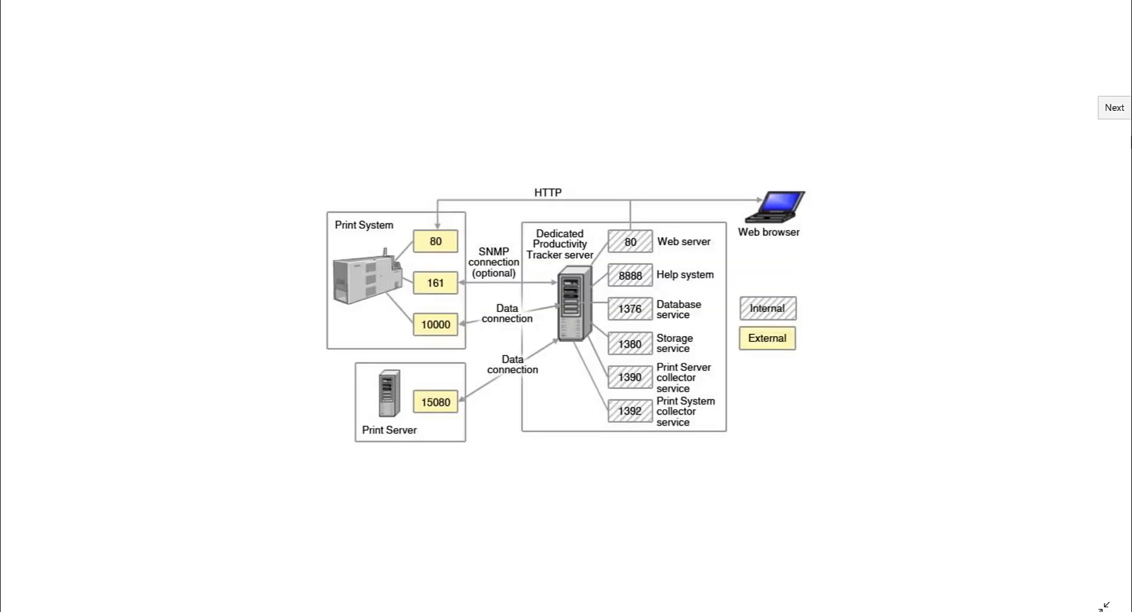